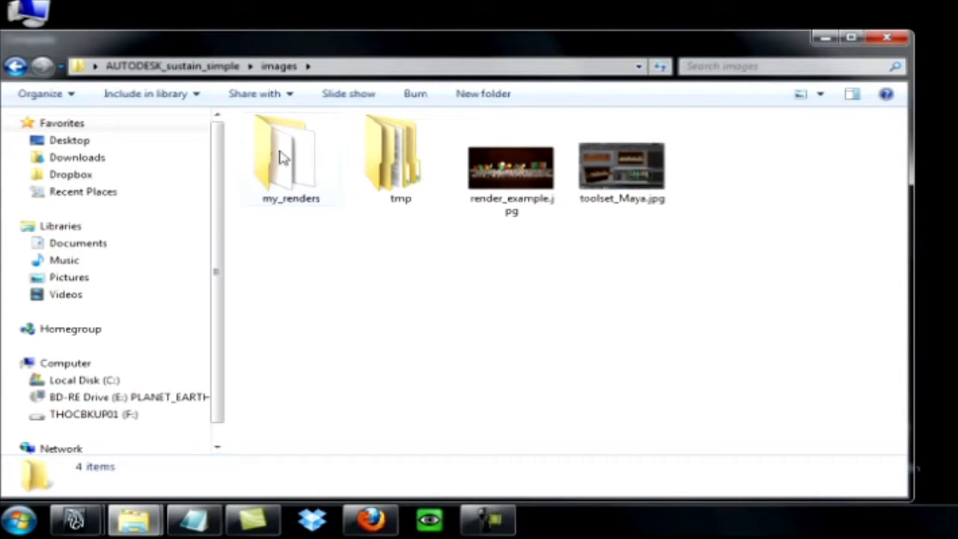
View the my_renders folder listing the 304 sustain_FISH_DEPLETION_v14 TGA frames
double_click(290, 157)
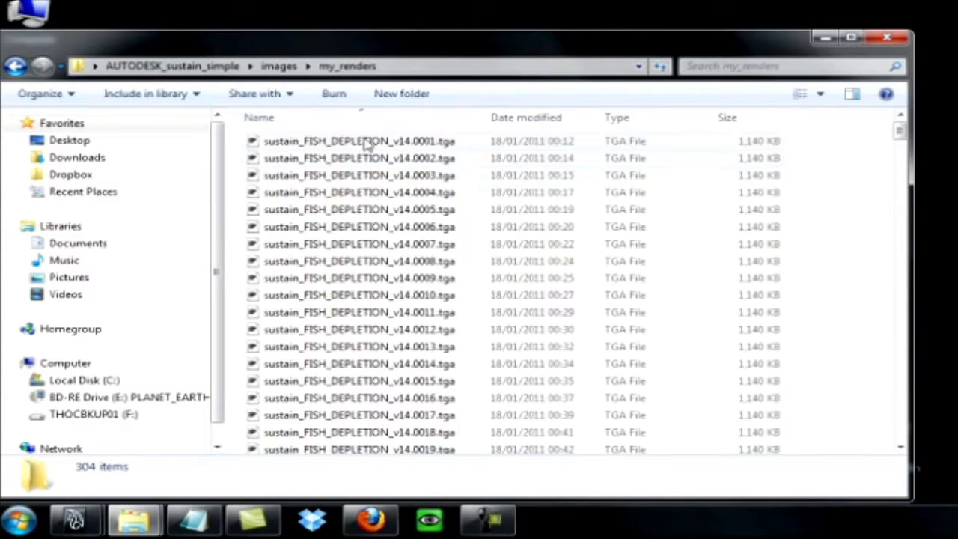
double_click(359, 141)
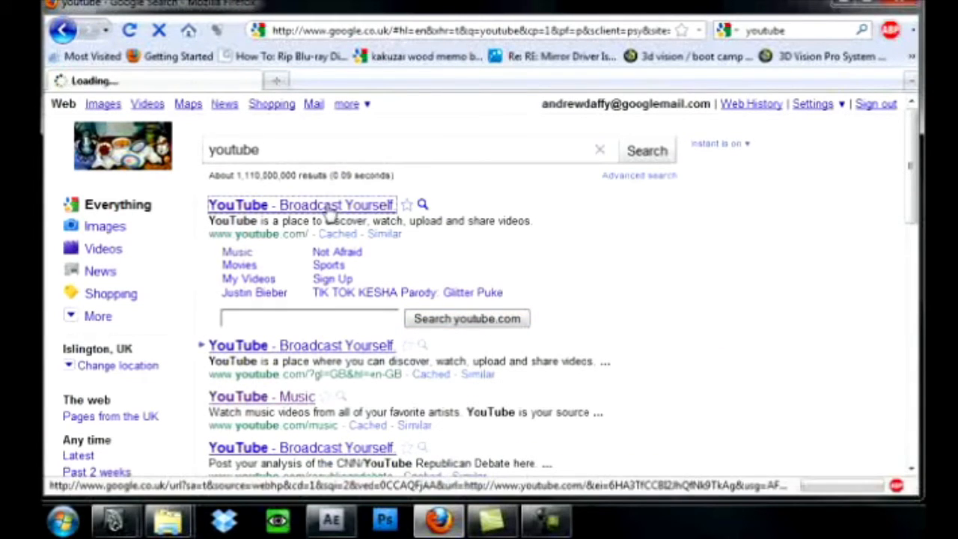
Search YouTube for "sustain simple" to find the project video
left_click(302, 204)
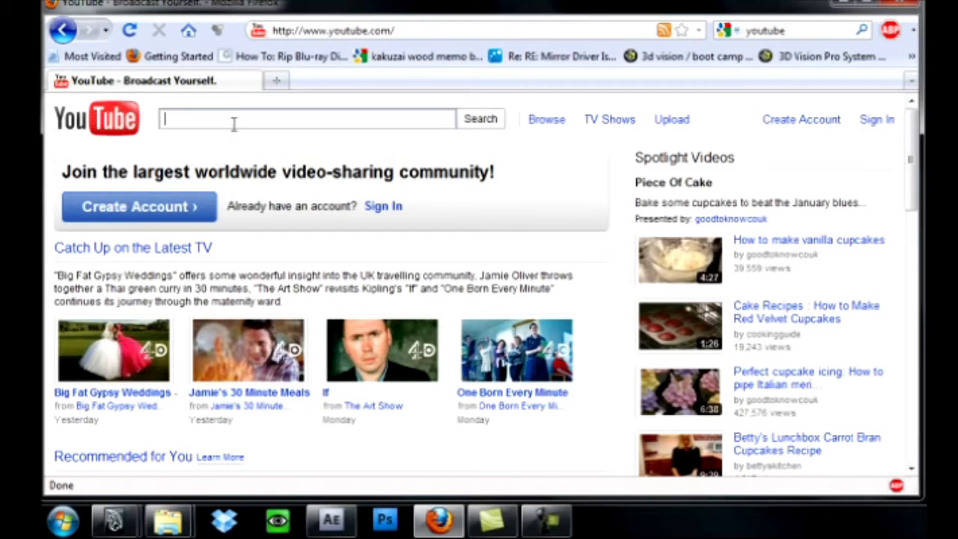
type("sustai")
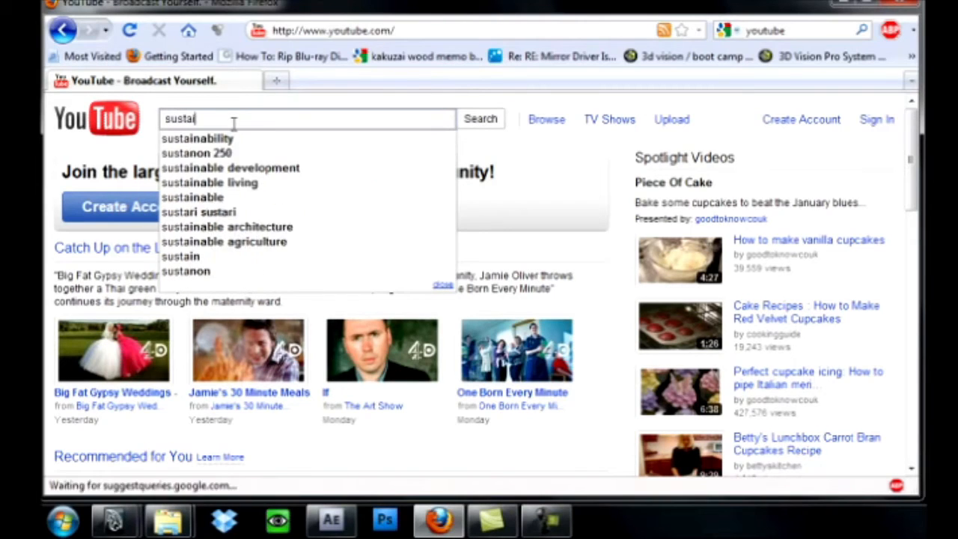
type("n")
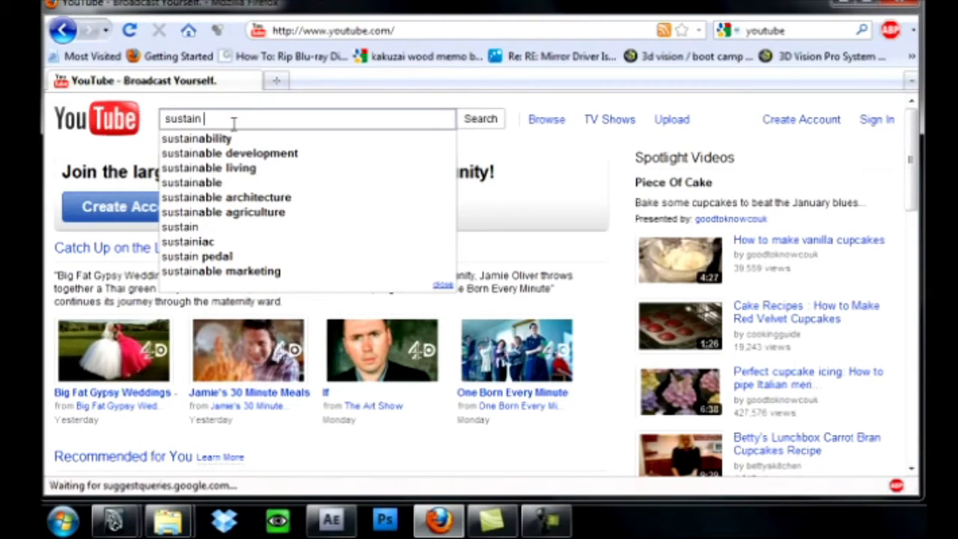
type("simple")
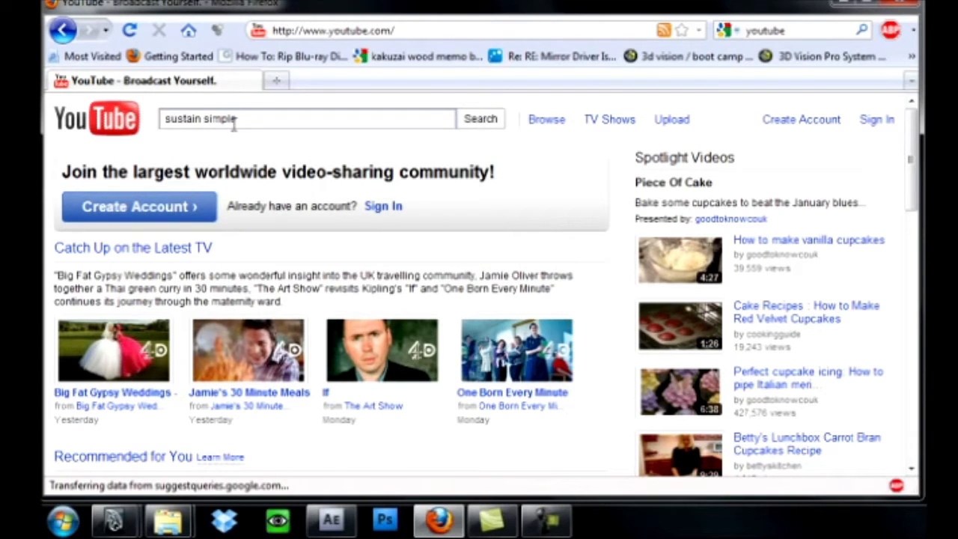
left_click(479, 119)
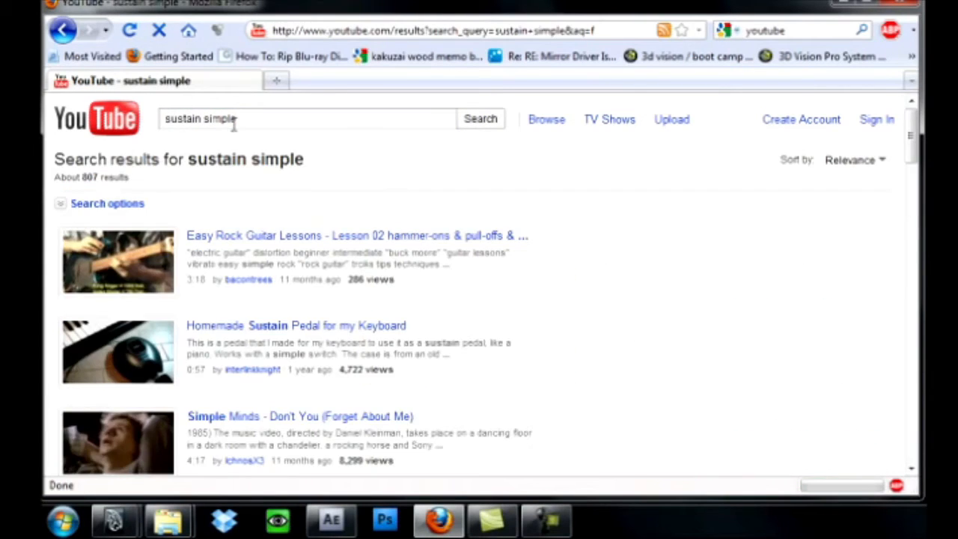